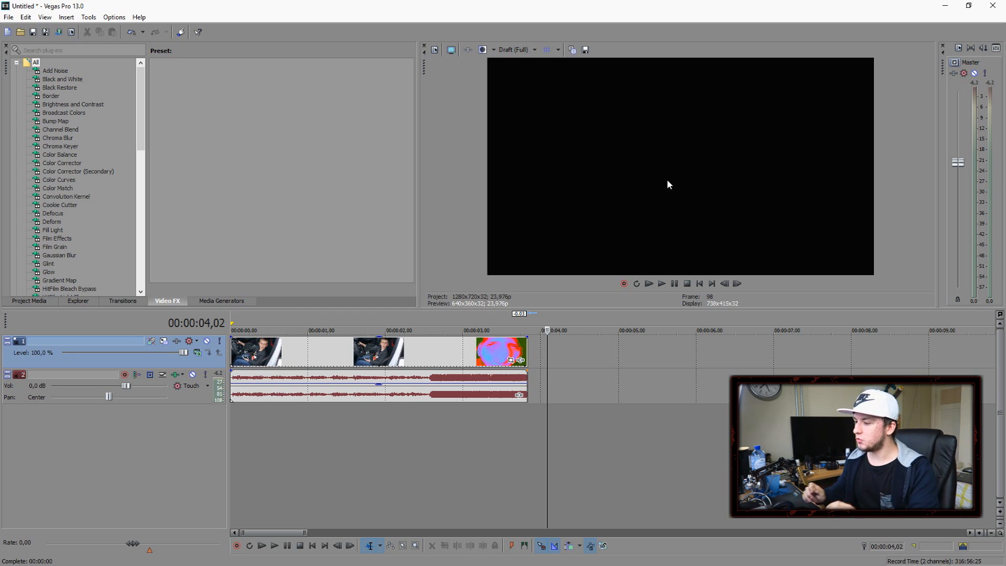
# Step: Place the black-and-white face photo on the video track, with the old clips removed
pyautogui.click(698, 283)
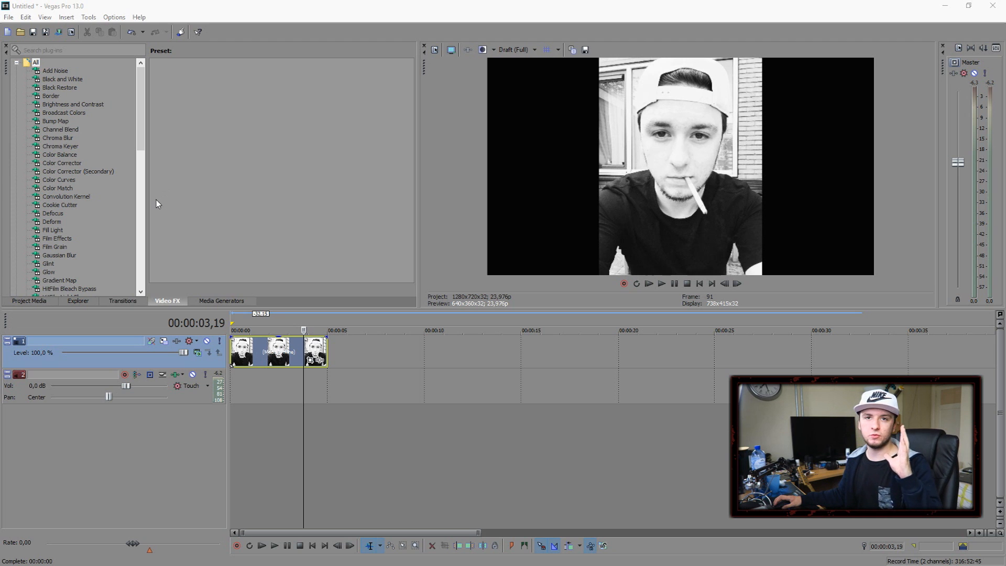
# Step: Scroll the Video FX plug-in list and select Pinch/Punch to show its punch and pinch presets
pyautogui.scroll(-3)
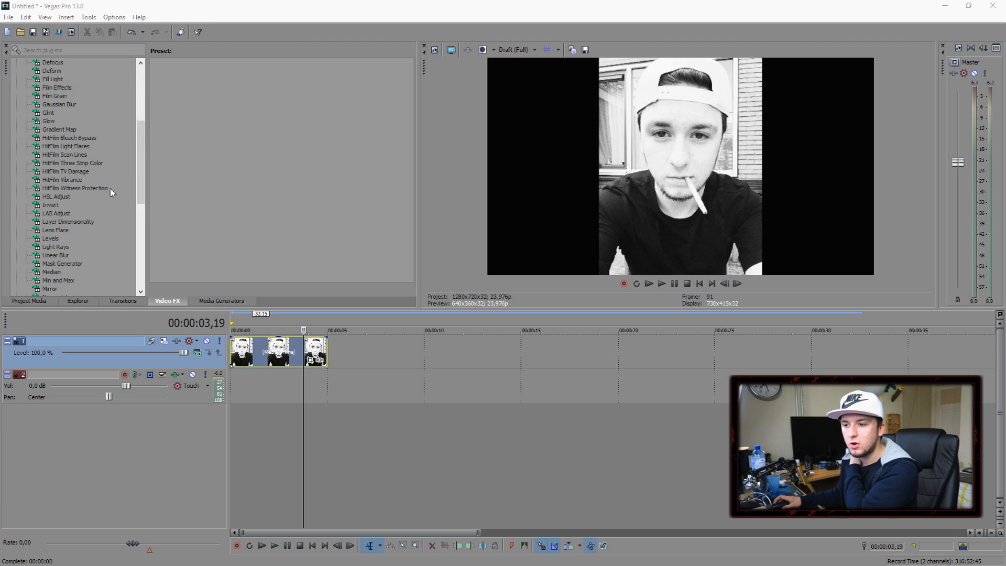
pyautogui.scroll(-3)
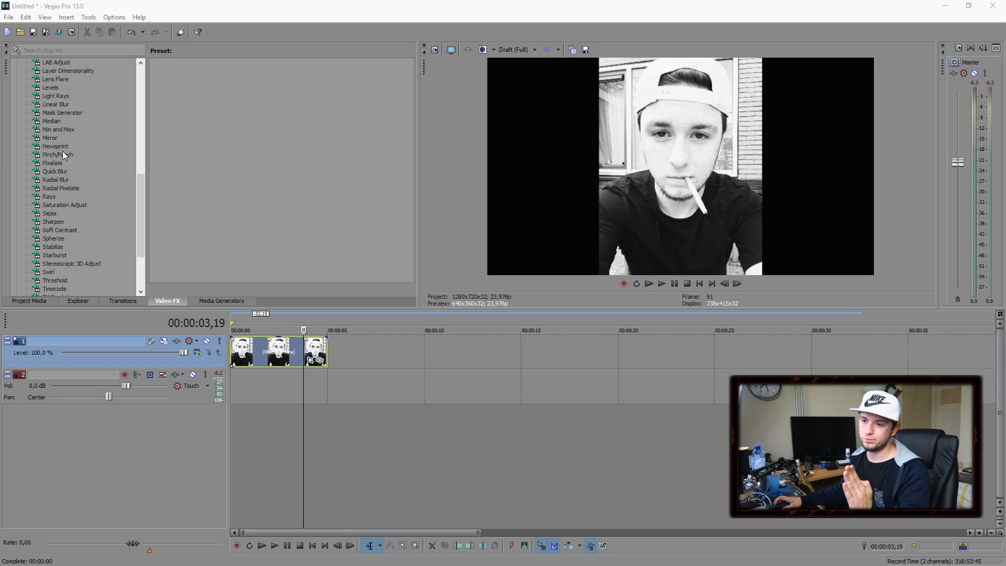
pyautogui.click(56, 155)
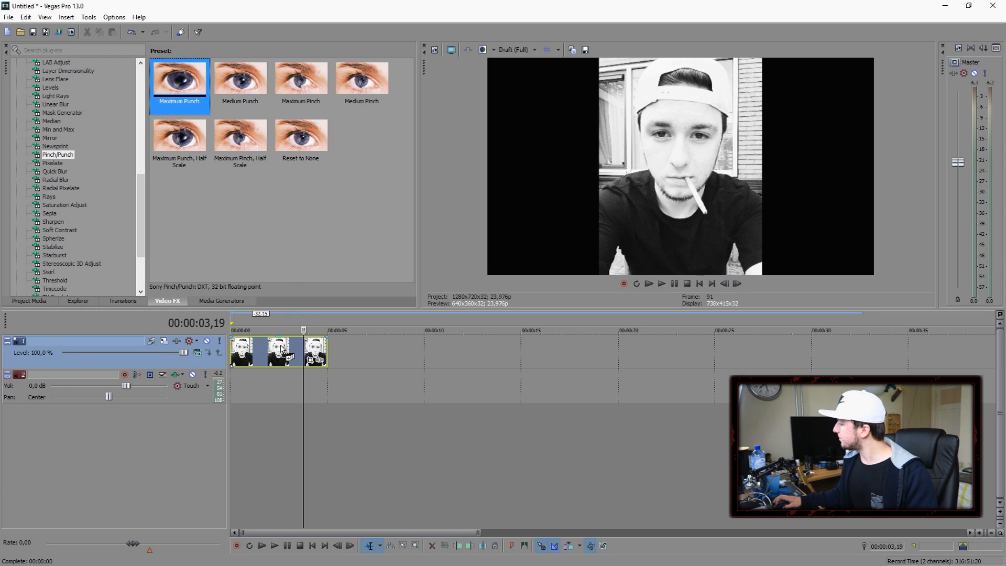
pyautogui.doubleClick(179, 78)
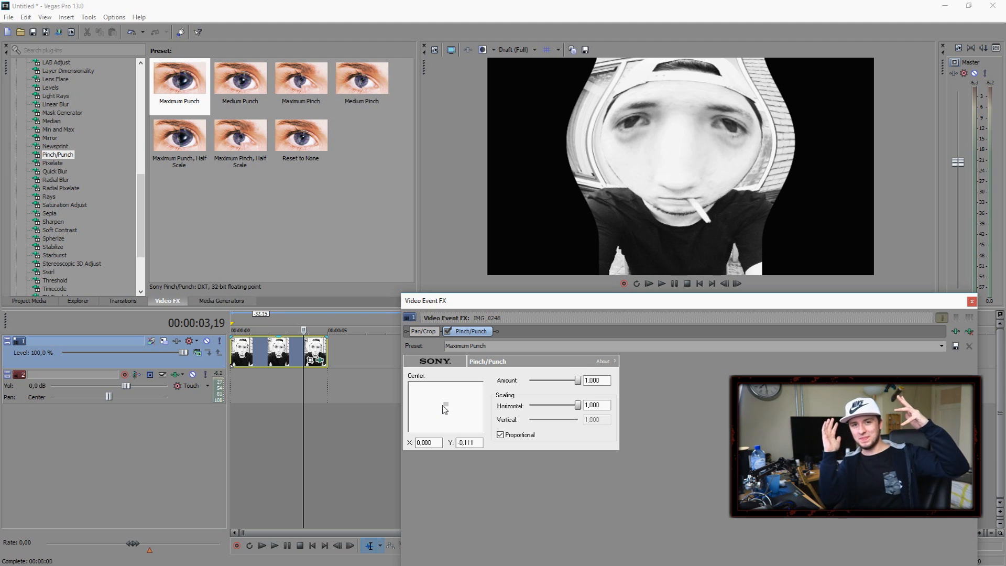
pyautogui.moveTo(452, 372)
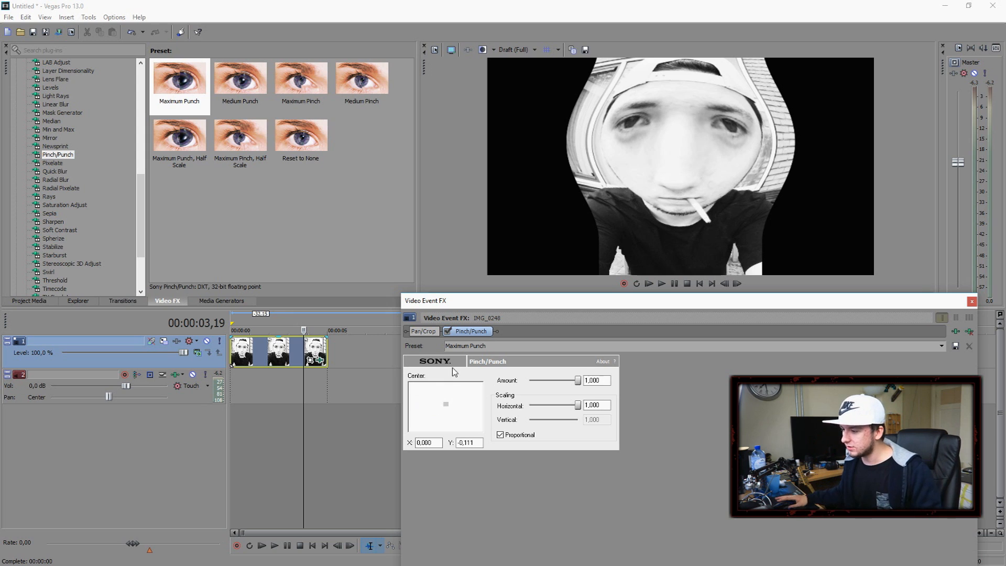
pyautogui.moveTo(452, 363)
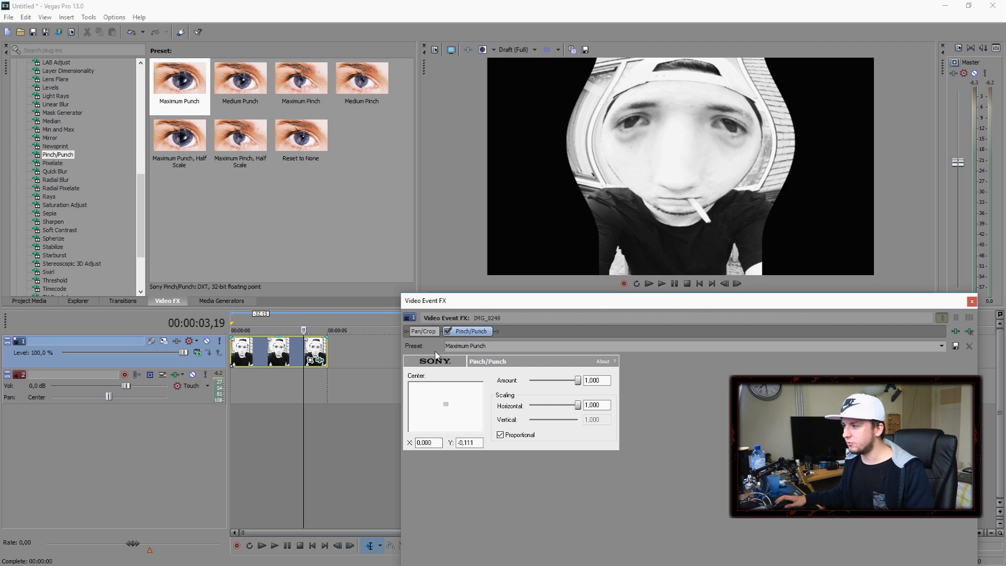
pyautogui.moveTo(435, 343)
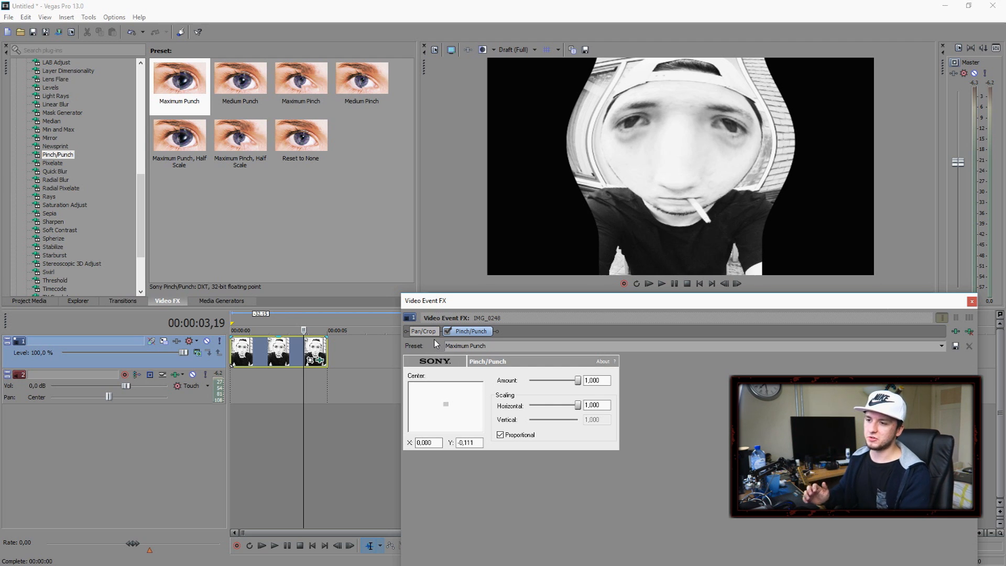